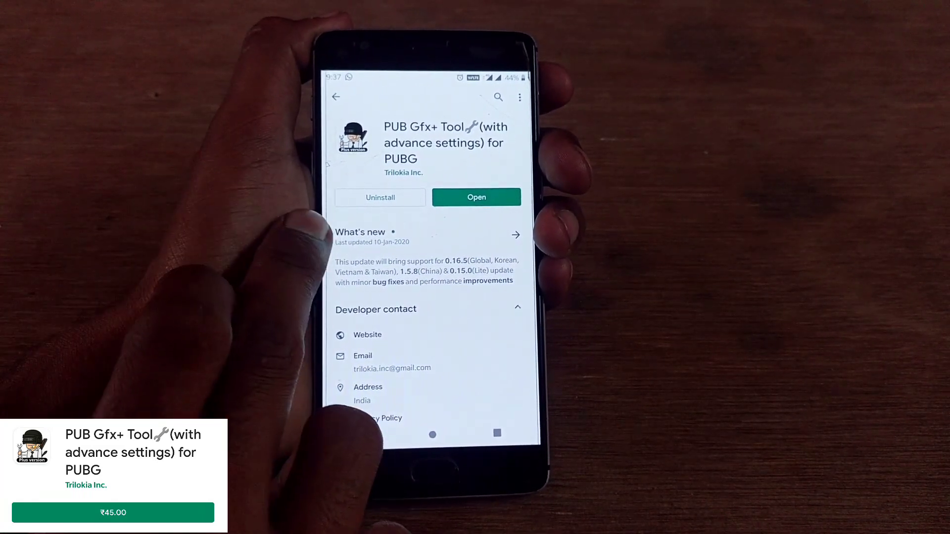
# Scroll through the Play Store listing to read what's new and About this app
pyautogui.scroll(-3)
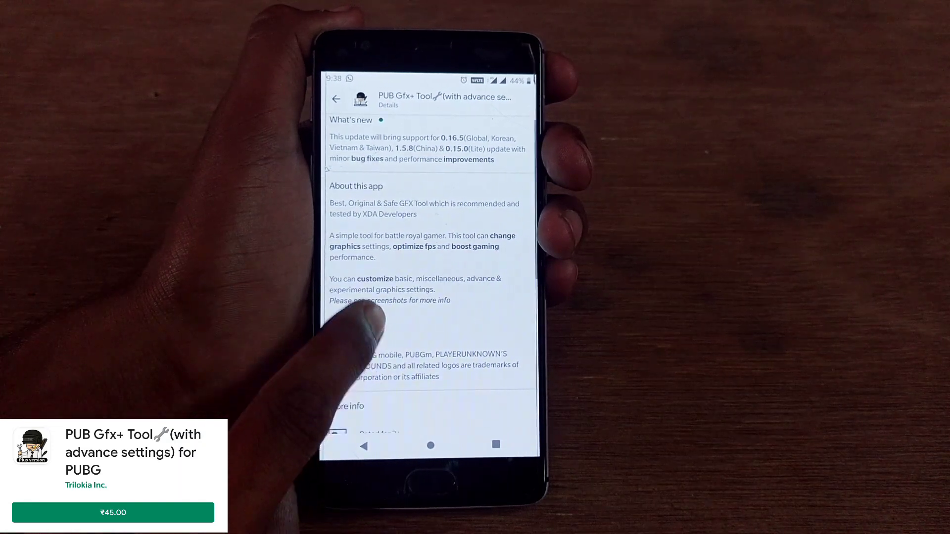
pyautogui.scroll(-3)
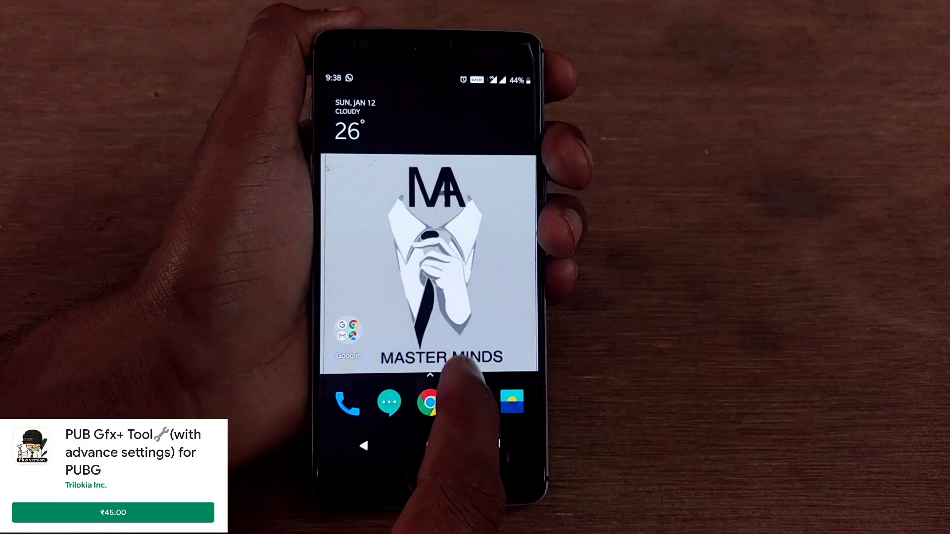
# Launch PUB Gfx+ Tool from the home screen to its main settings list
pyautogui.scroll(3)
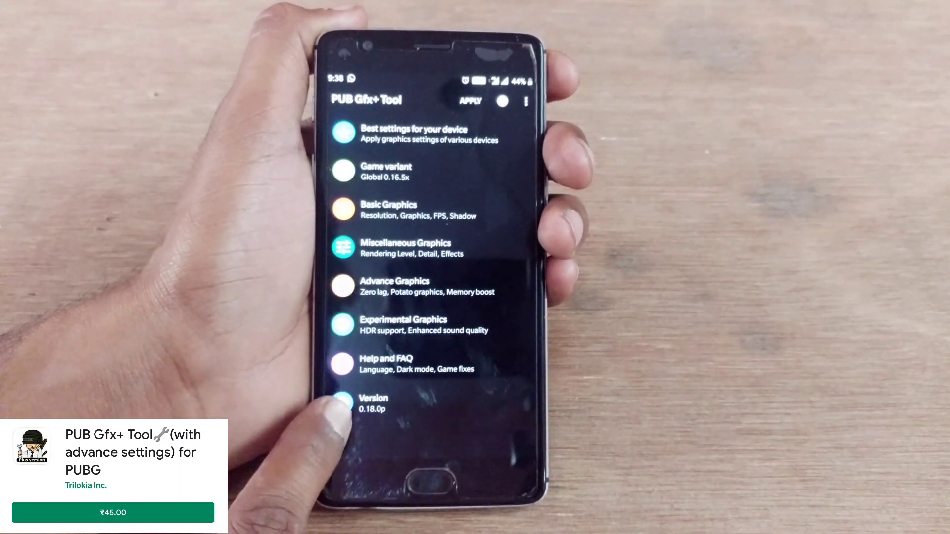
pyautogui.click(399, 403)
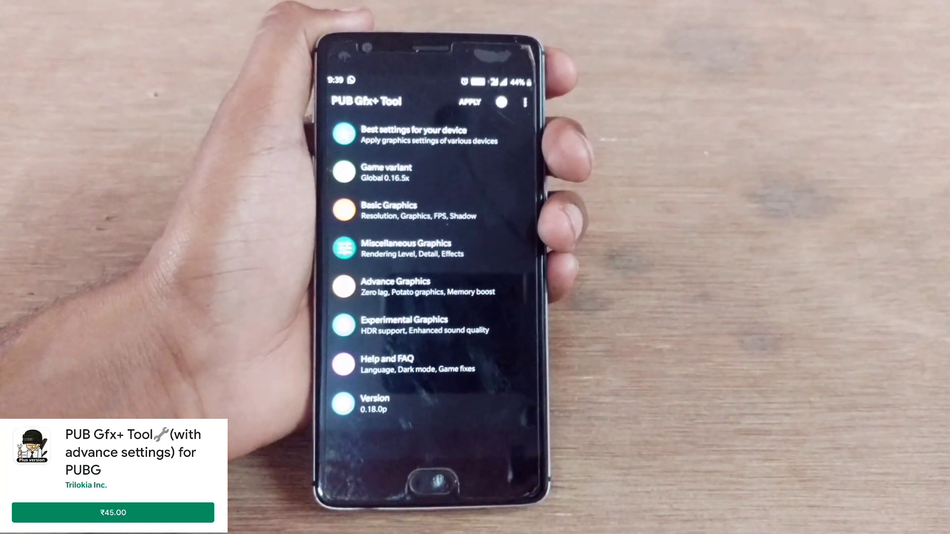
# Change the game variant to China 1.5.8x and bring up the Basic Graphics page
pyautogui.click(385, 172)
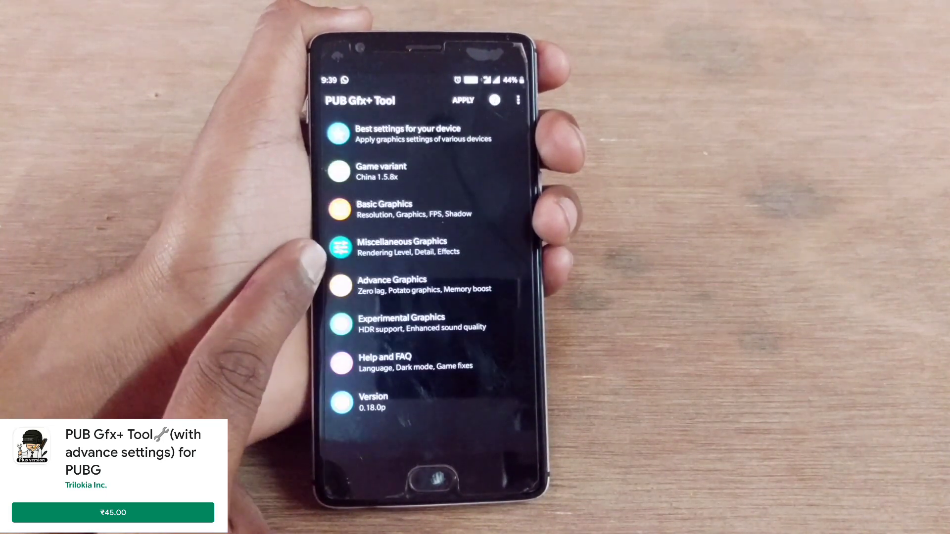
pyautogui.click(380, 171)
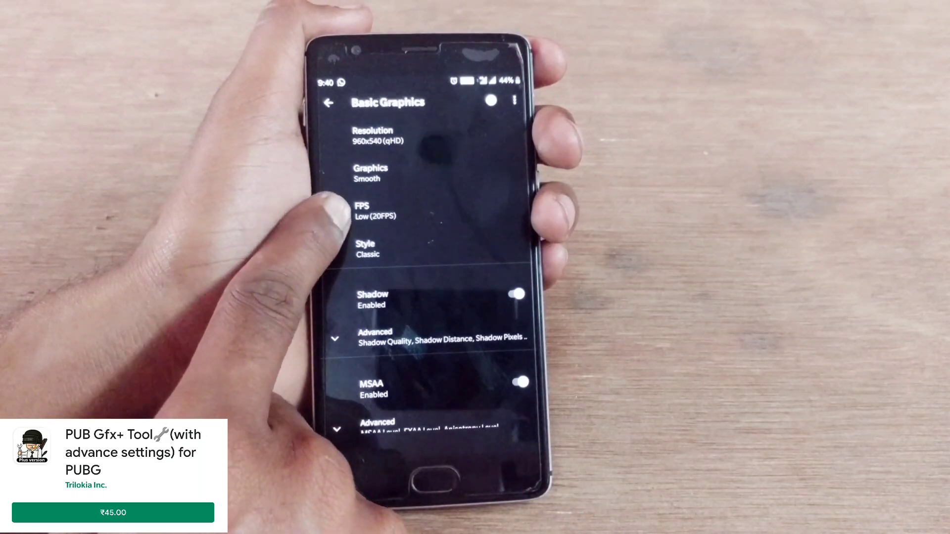
# Set FPS to High (30FPS) and go back to the main settings list
pyautogui.click(388, 210)
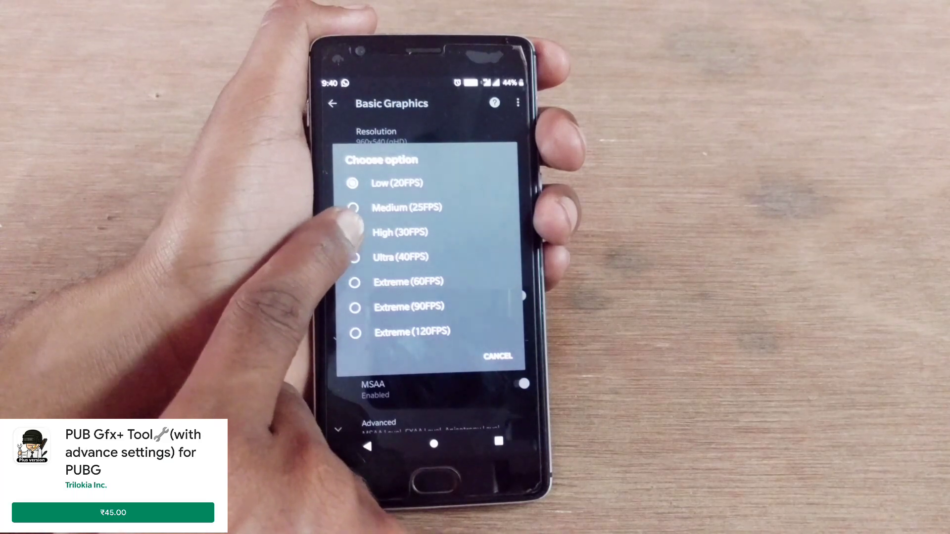
pyautogui.click(399, 232)
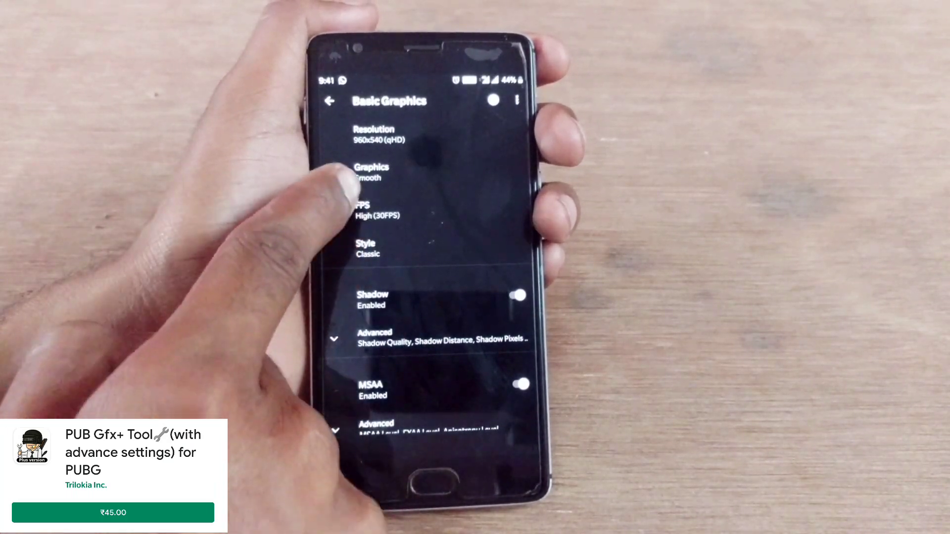
pyautogui.click(371, 171)
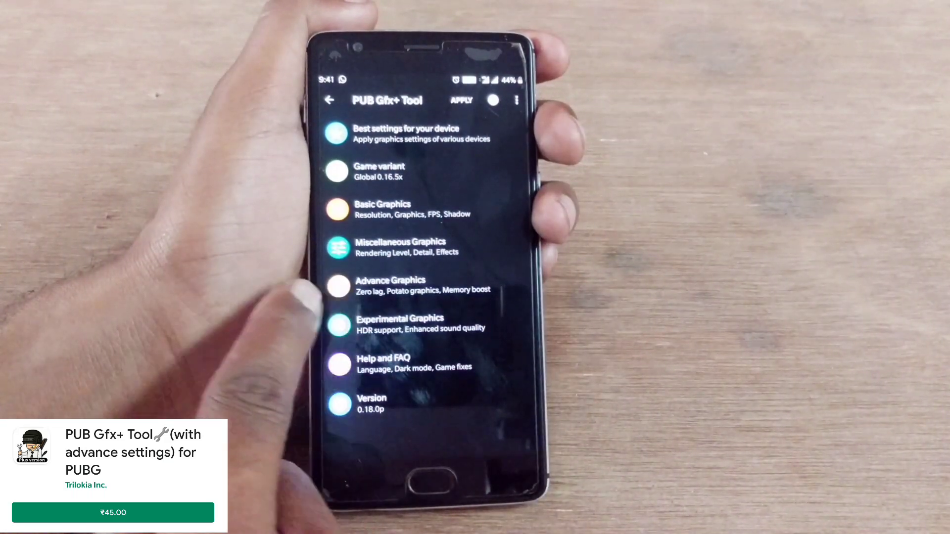
pyautogui.click(400, 248)
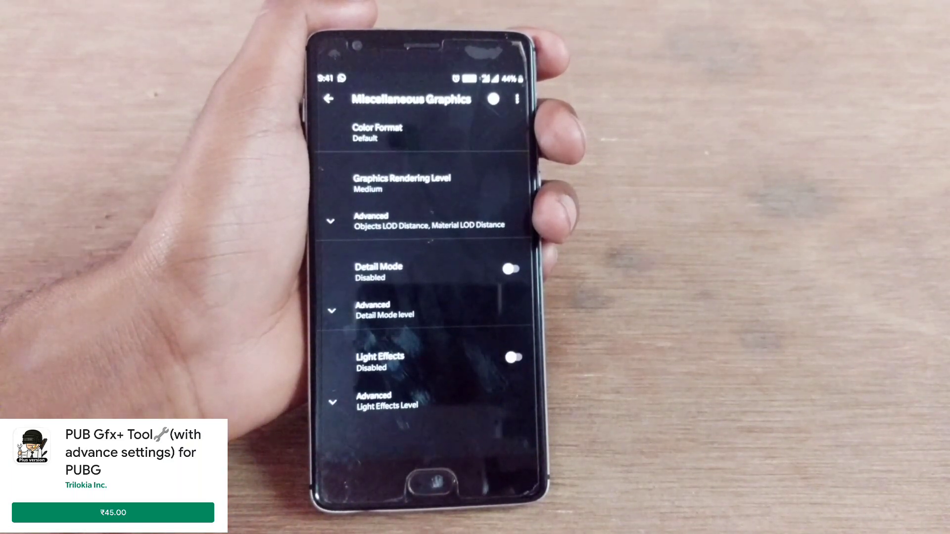
pyautogui.click(333, 221)
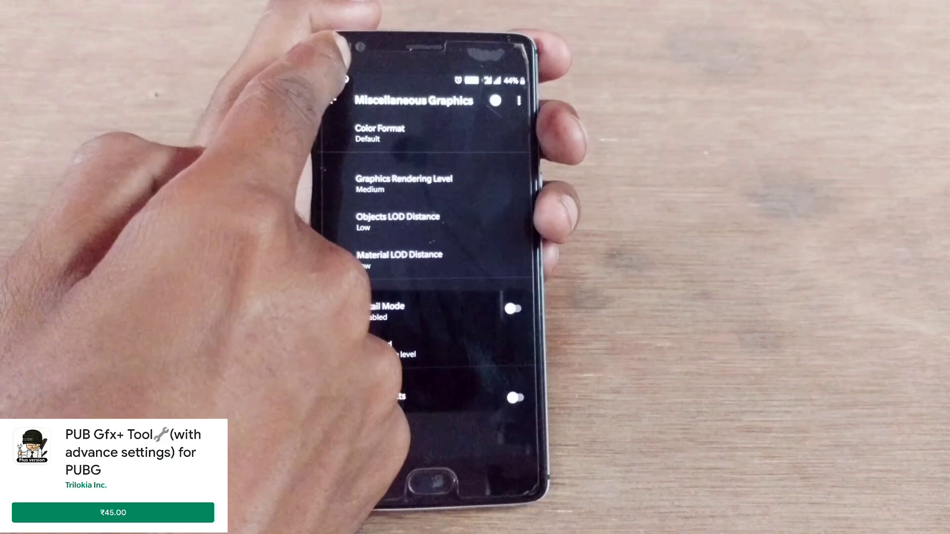
pyautogui.click(328, 99)
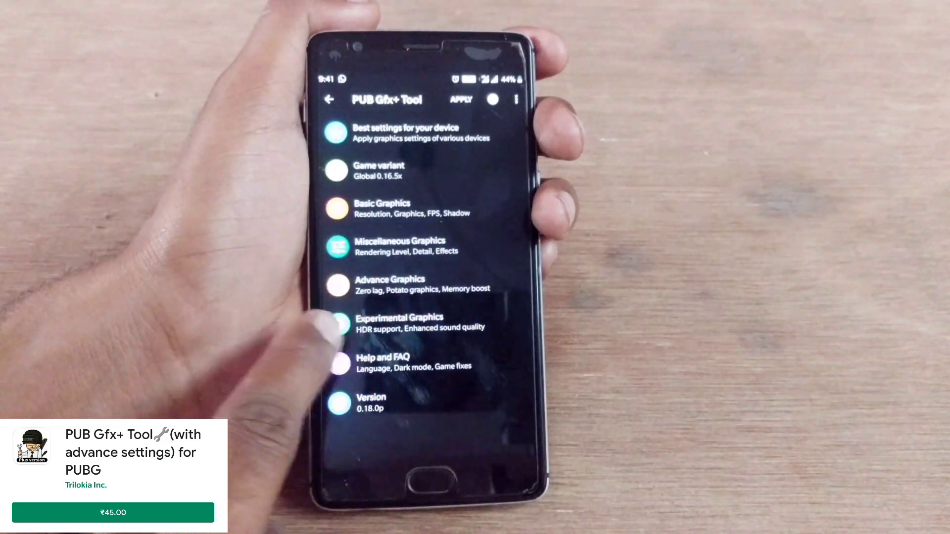
pyautogui.click(337, 285)
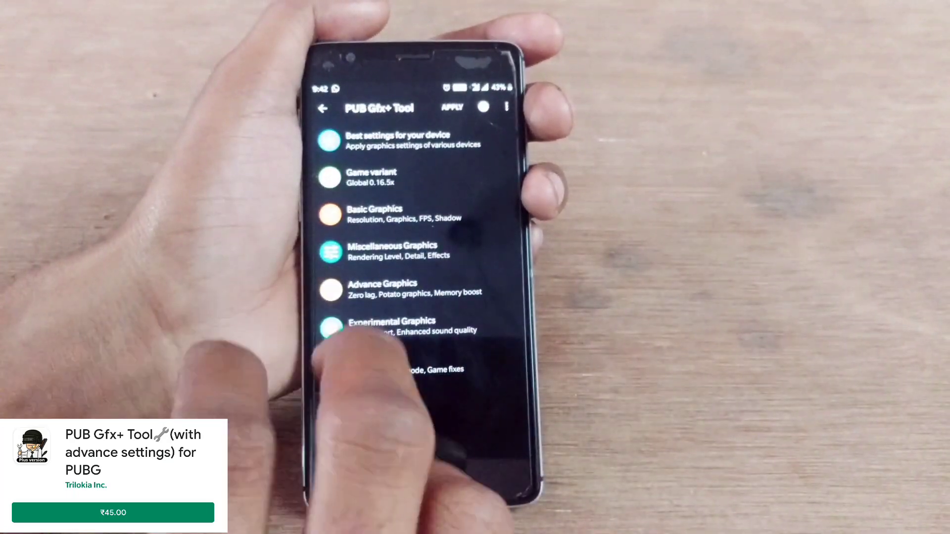
pyautogui.scroll(-3)
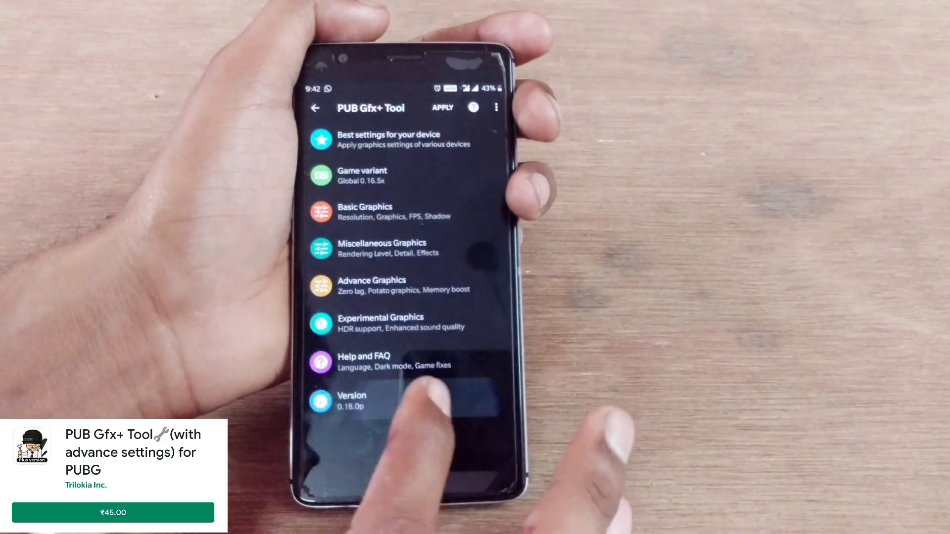
# In Help and FAQ, expand Advanced, try 'Fix game setting not applying' and cancel its notice
pyautogui.click(363, 360)
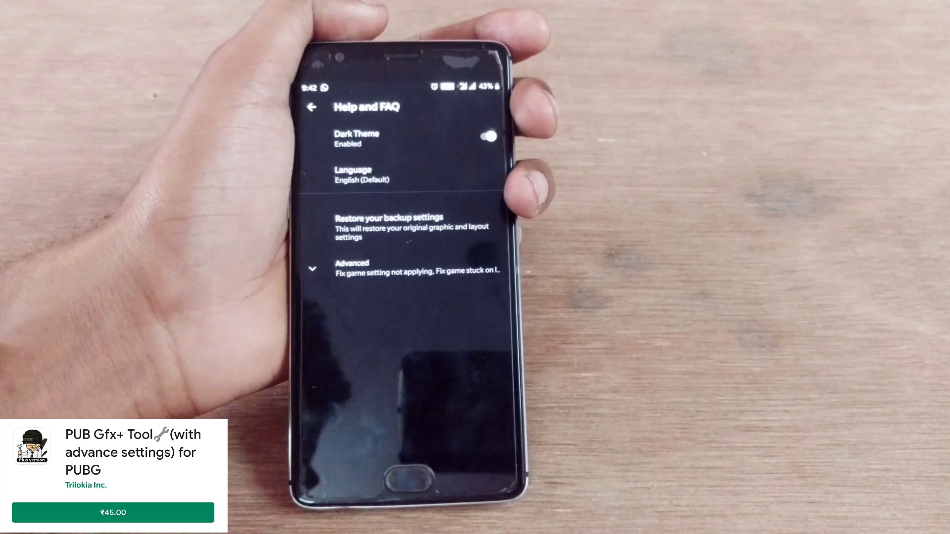
pyautogui.click(351, 268)
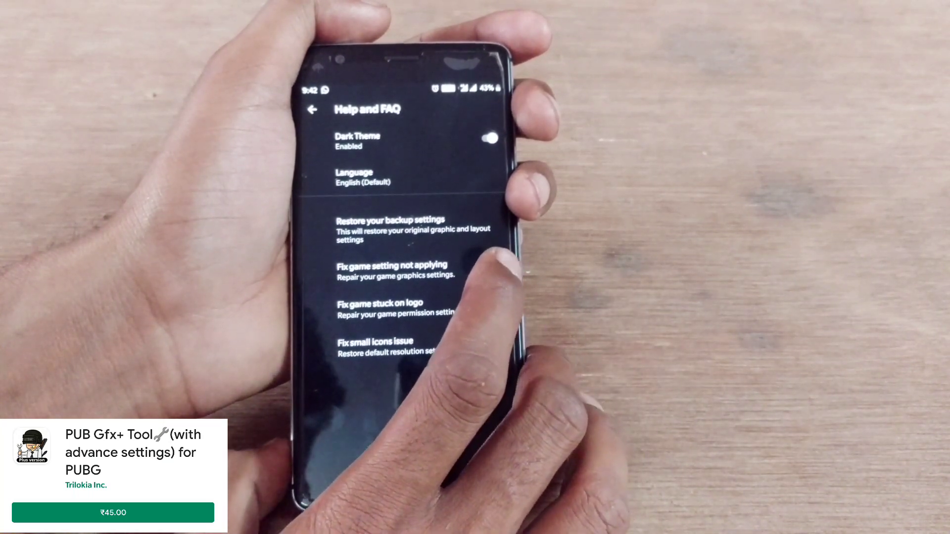
pyautogui.click(394, 272)
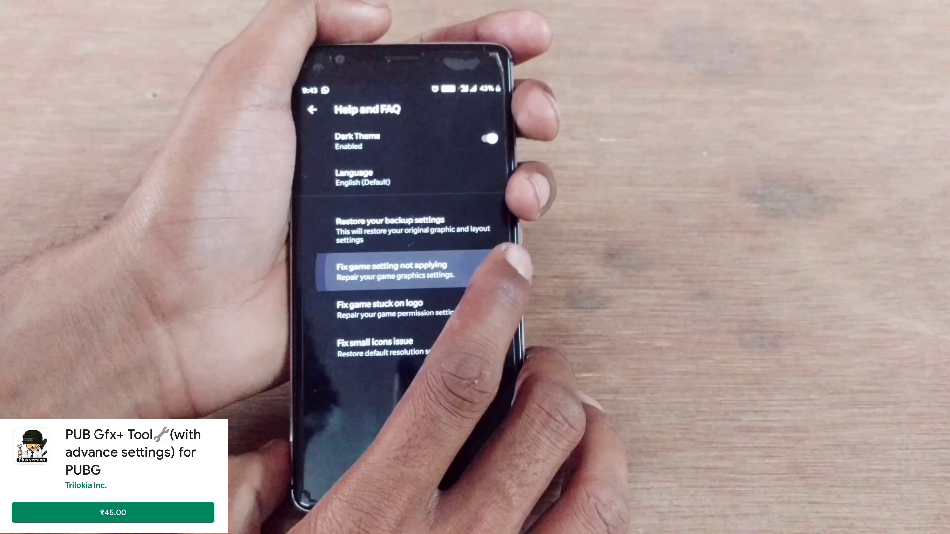
pyautogui.click(391, 271)
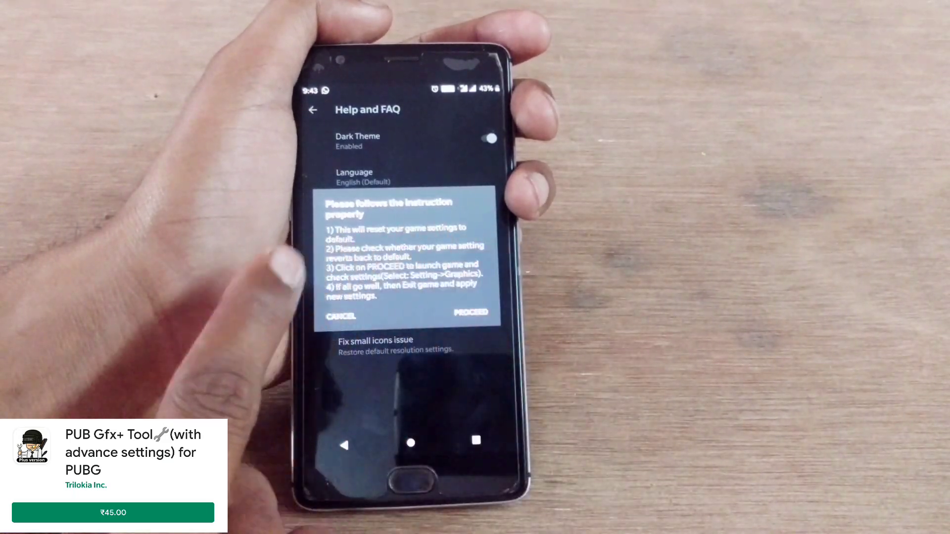
pyautogui.click(340, 316)
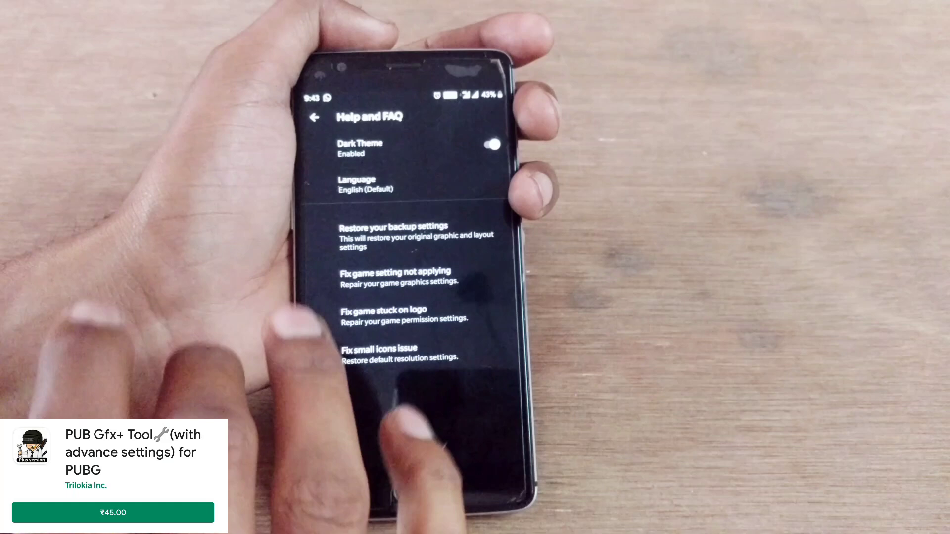
# Leave the tool and land on the uploadage.com file page in the browser
pyautogui.click(315, 116)
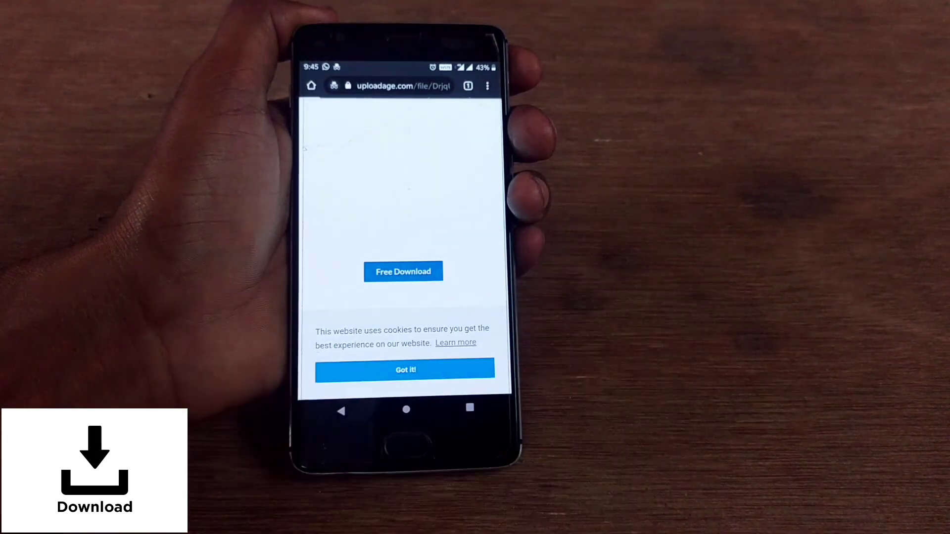
# Request the free download and pass the reCAPTCHA car-image check to reach Start Download
pyautogui.click(402, 271)
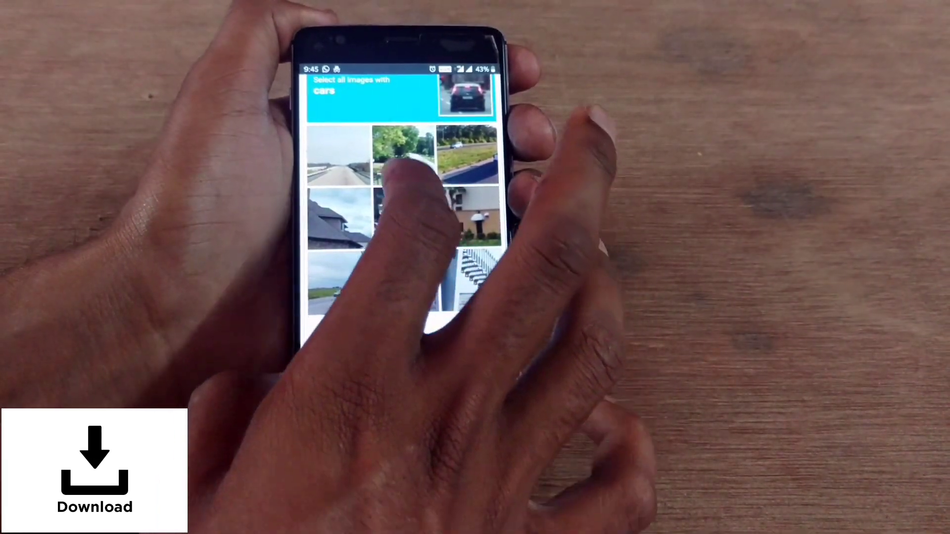
pyautogui.click(402, 154)
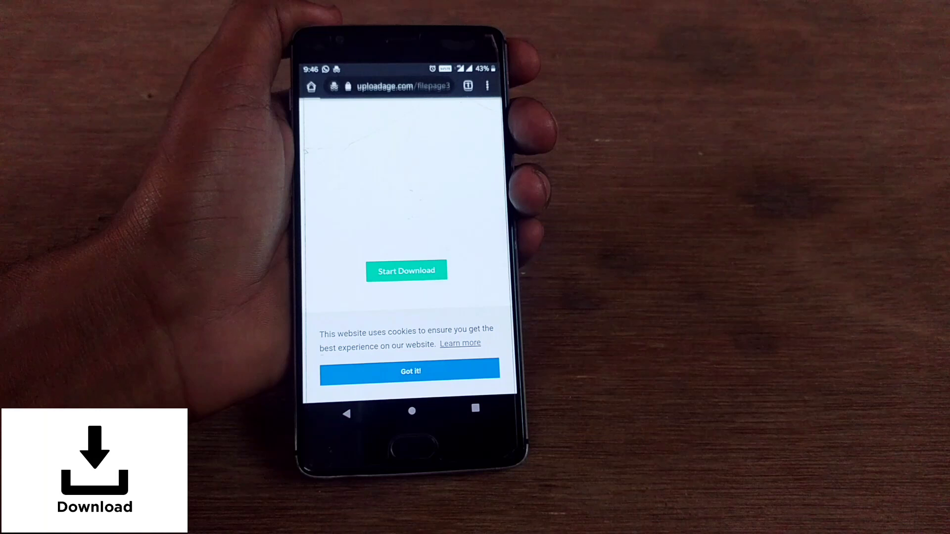
# Start the download so the 2.82 MB PUB Gfx+ Tool APK lands in Chrome's Downloads
pyautogui.click(406, 270)
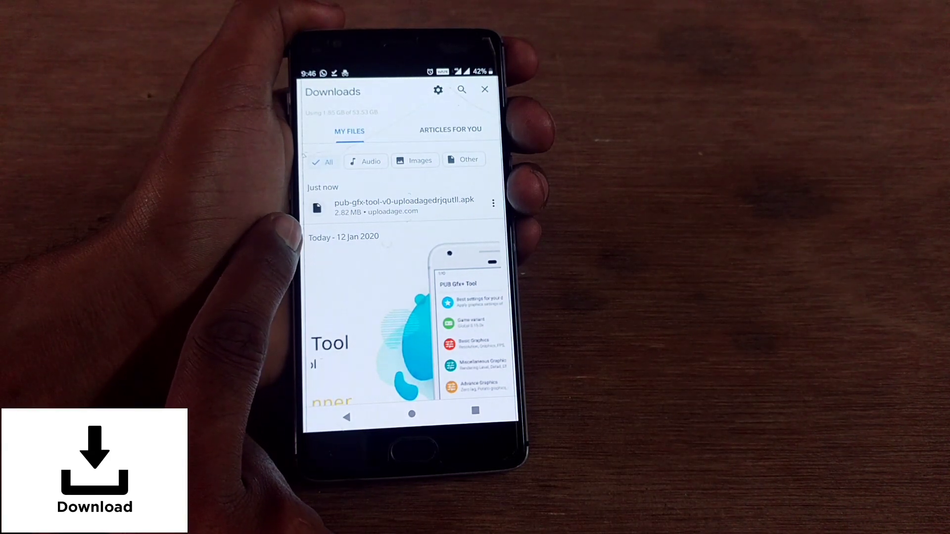
# Install the downloaded APK and launch PUB Gfx+ Tool version 0.18.0p
pyautogui.click(403, 205)
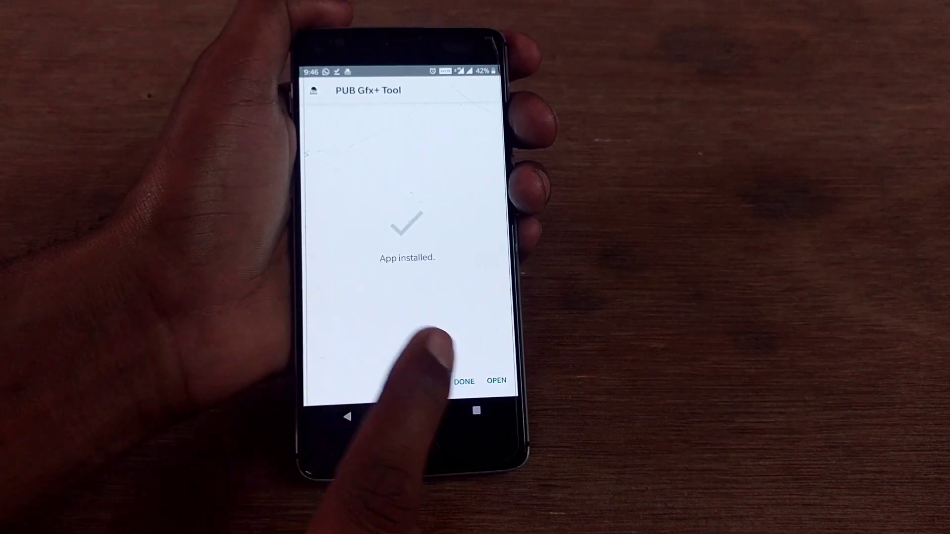
pyautogui.click(496, 381)
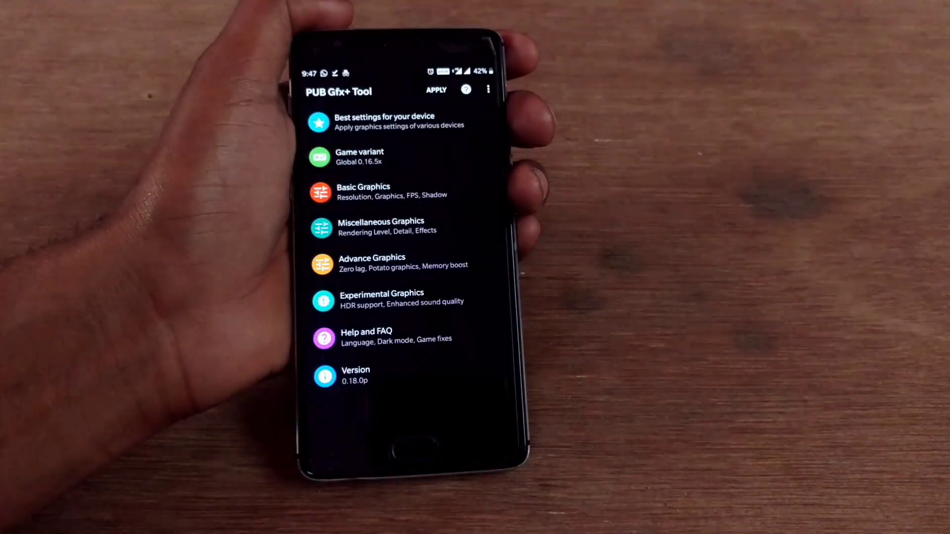